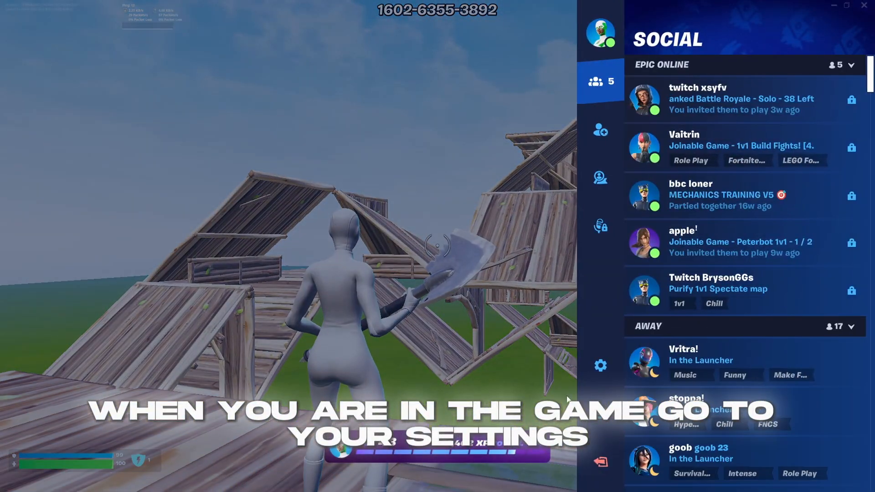
# - Try lowering the resolution to 1600 x 900 in Video settings, then discard the unsaved change
pyautogui.click(600, 364)
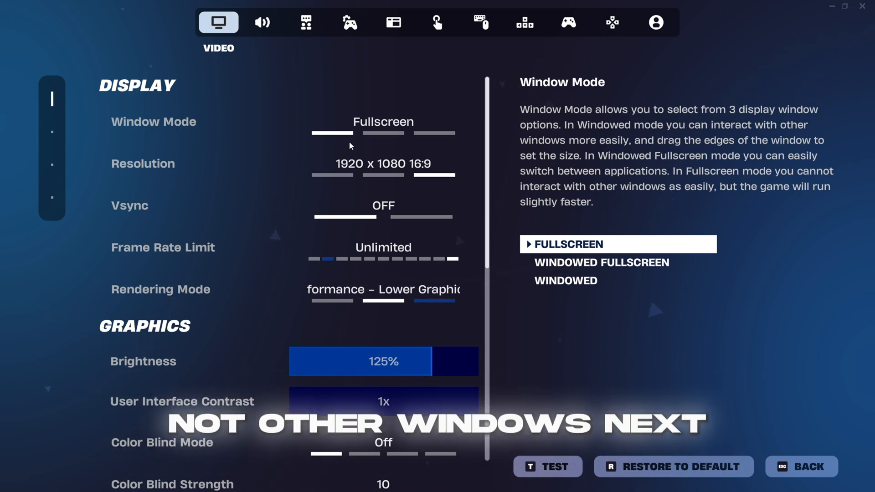
pyautogui.click(382, 163)
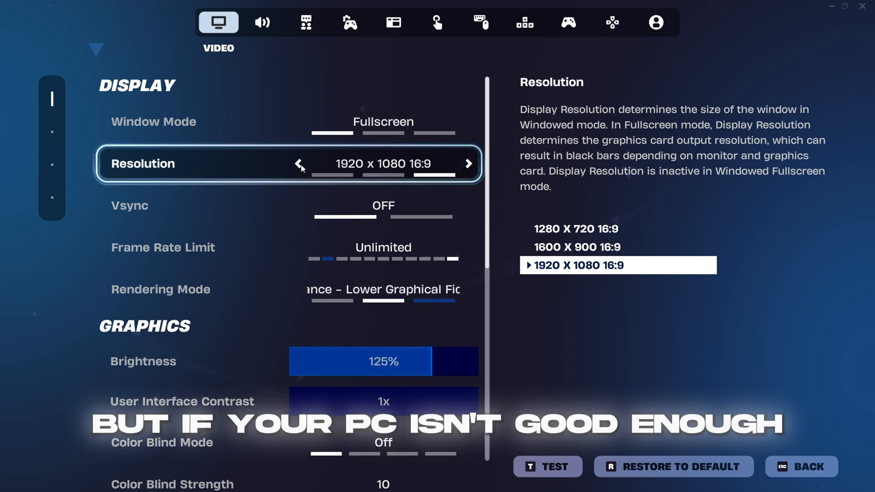
pyautogui.click(299, 164)
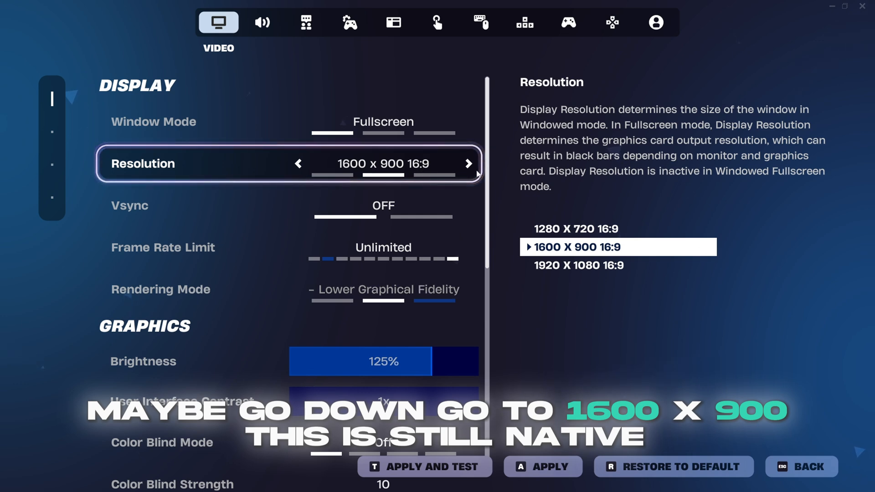
pyautogui.click(800, 467)
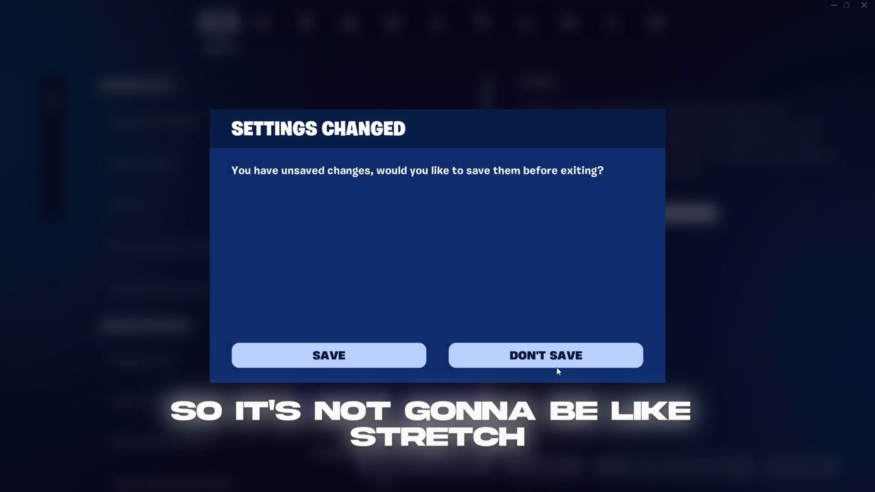
pyautogui.click(546, 355)
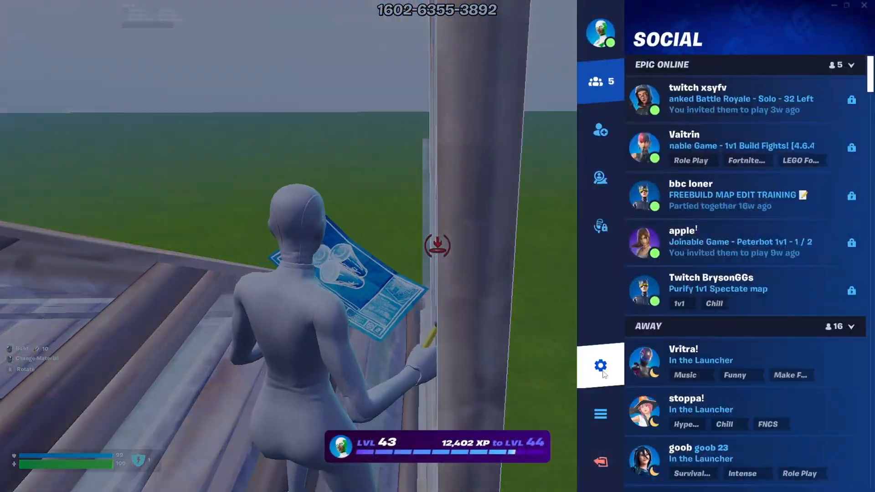
# - Reopen Video settings, review 3D Resolution, set the 240 FPS cap and decline restarting now
pyautogui.click(601, 366)
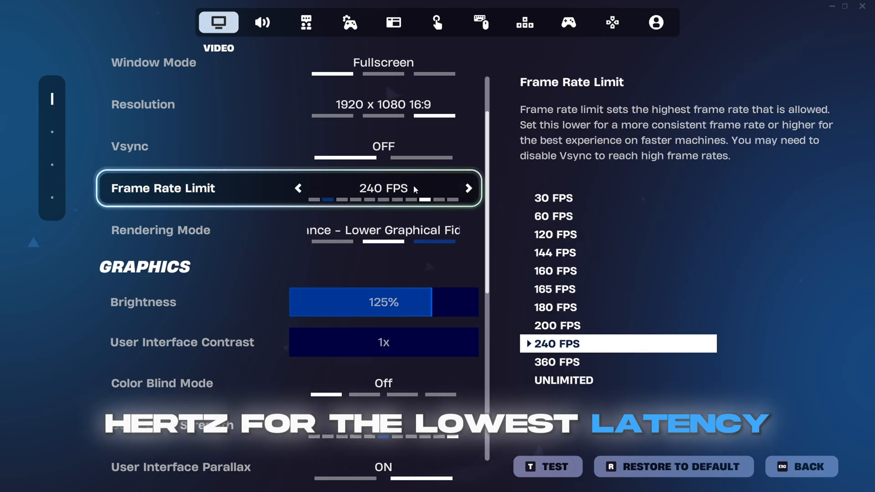
pyautogui.moveTo(344, 185)
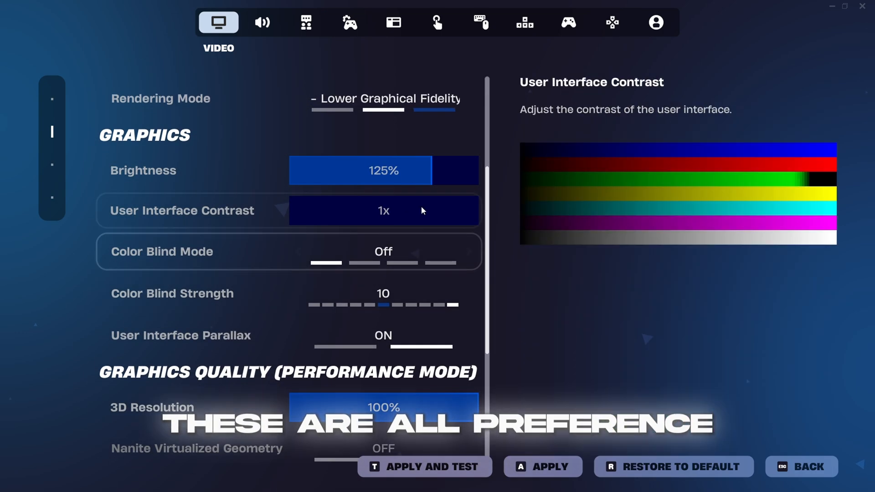
pyautogui.scroll(3)
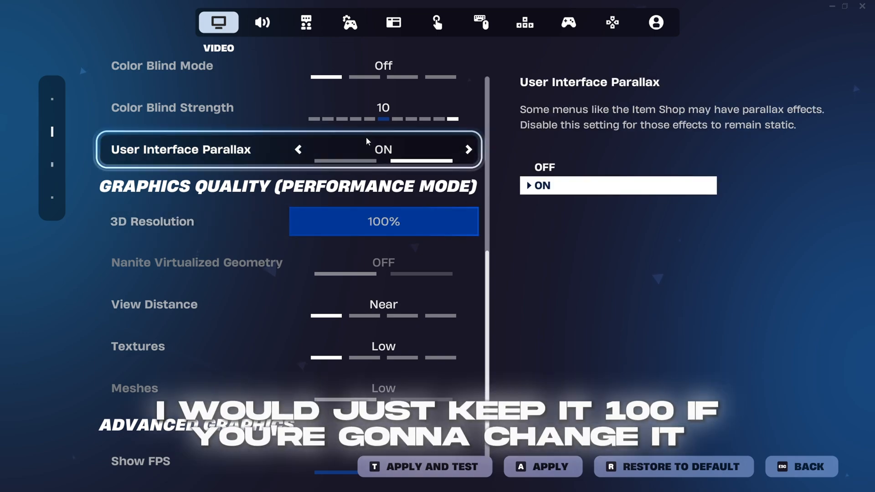
pyautogui.click(384, 220)
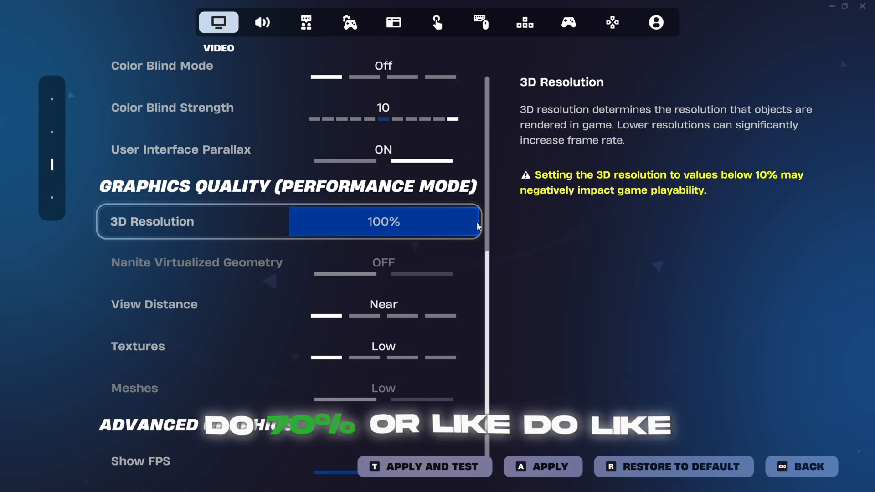
pyautogui.scroll(3)
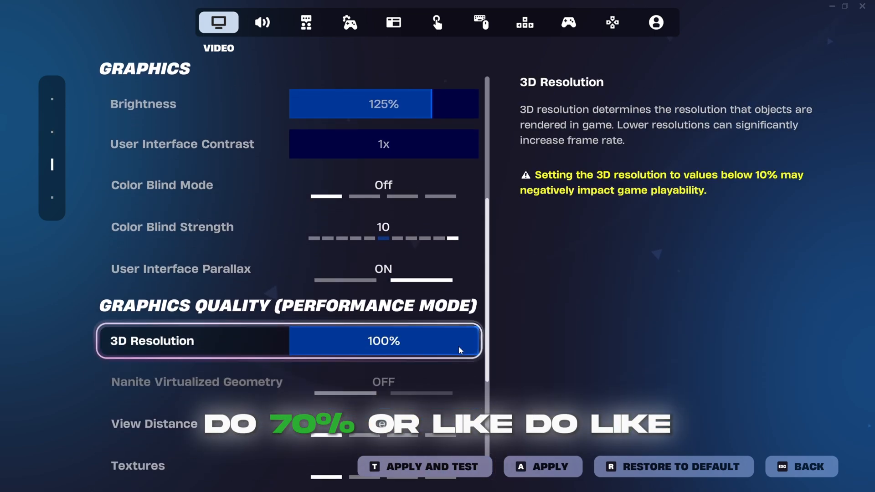
pyautogui.scroll(3)
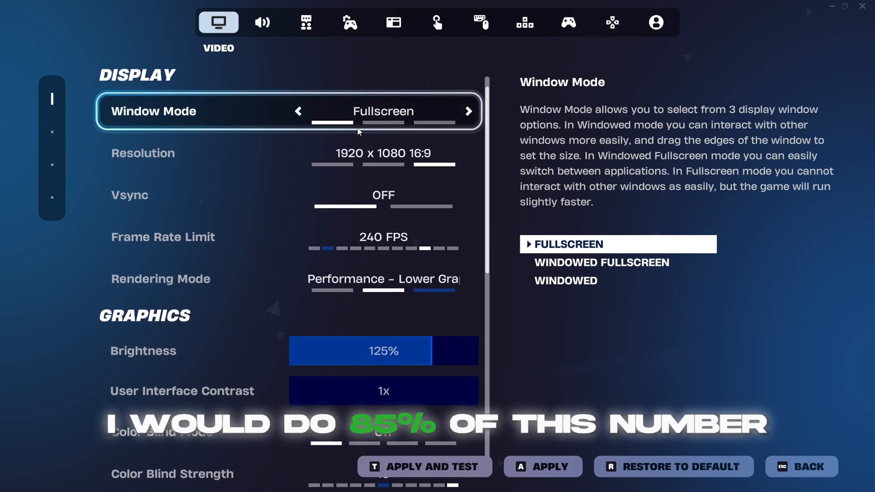
pyautogui.scroll(-3)
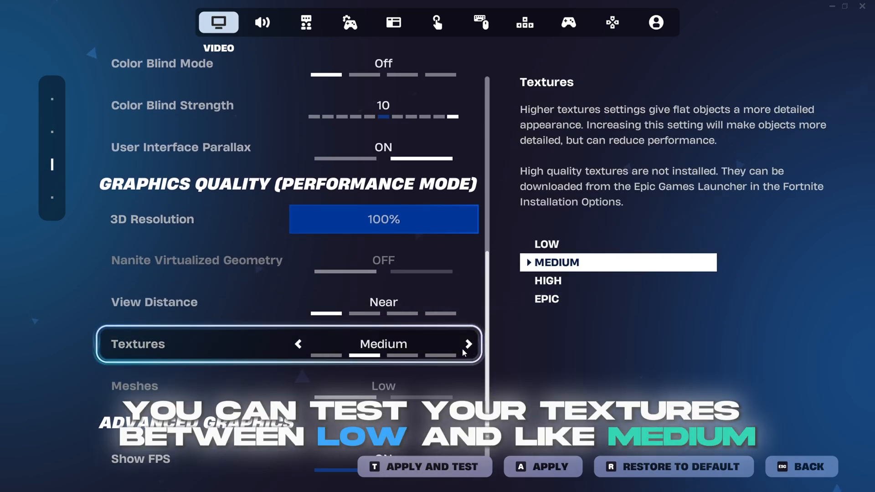
pyautogui.click(541, 467)
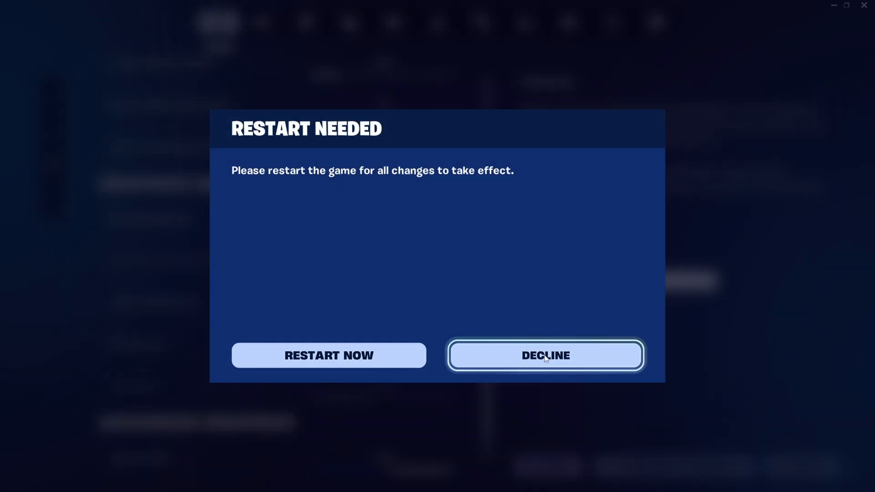
pyautogui.click(546, 355)
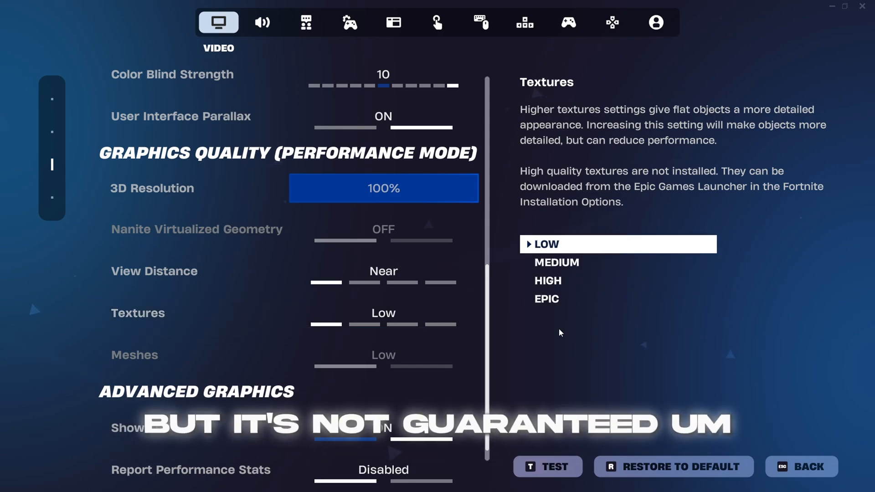
# - Set Textures back to Low and apply the changed video settings
pyautogui.click(223, 354)
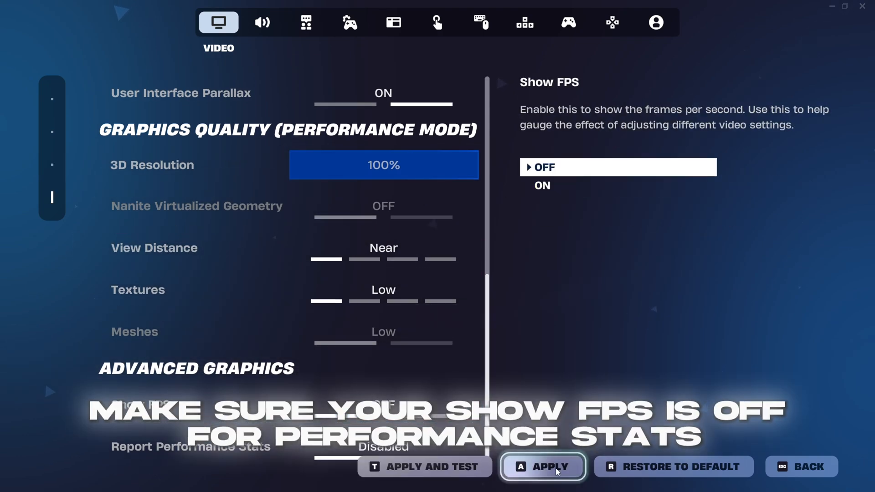
pyautogui.click(189, 447)
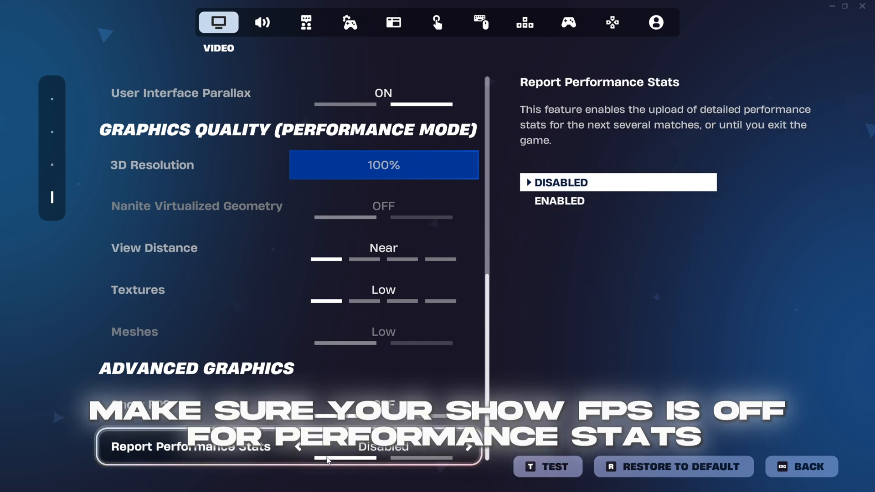
# - Keep Sound Quality High with output on the HyperX headset, then move to chat settings
pyautogui.click(263, 22)
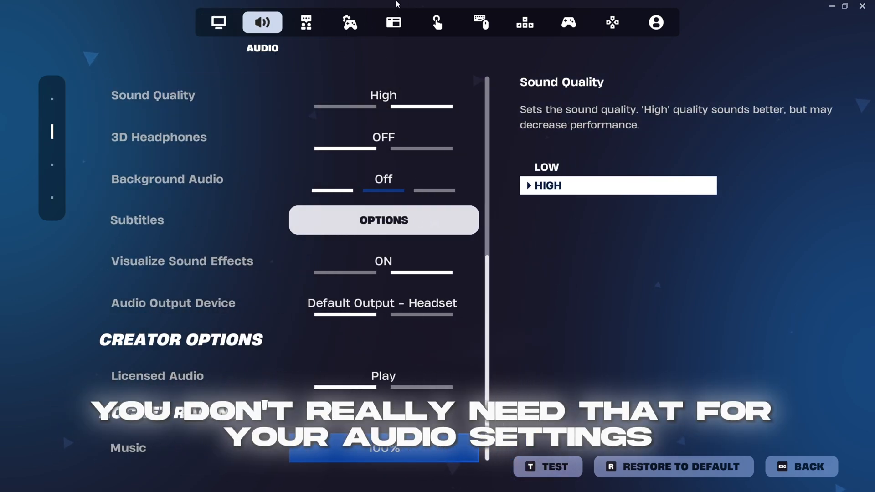
pyautogui.scroll(3)
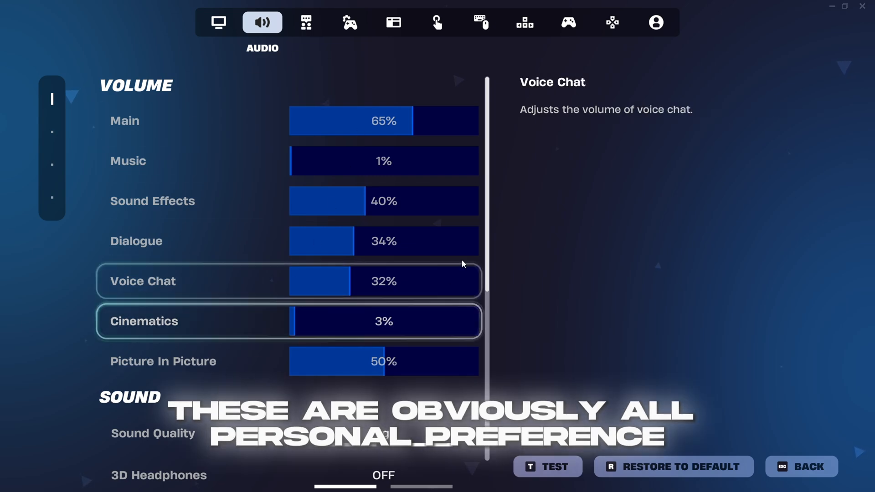
pyautogui.scroll(-3)
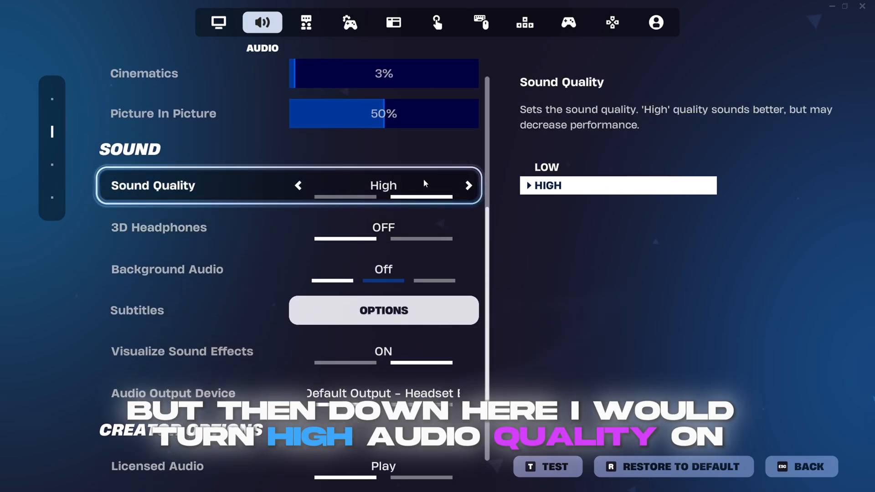
pyautogui.moveTo(442, 144)
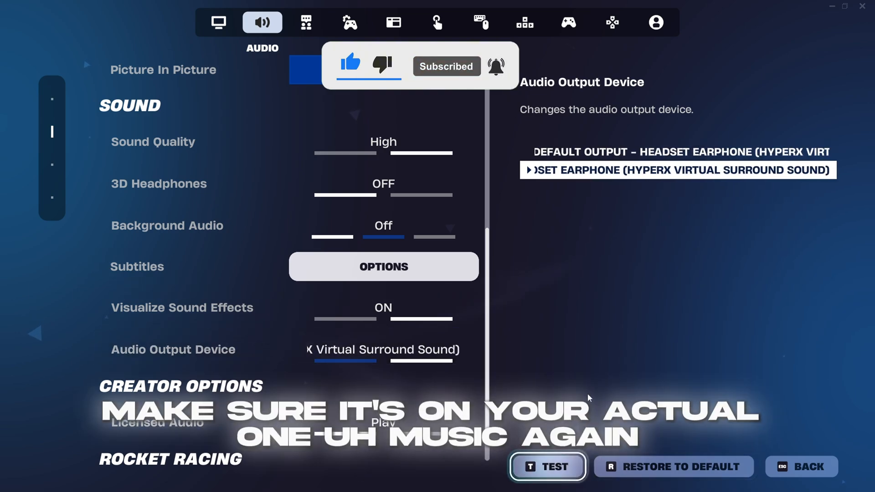
pyautogui.scroll(-3)
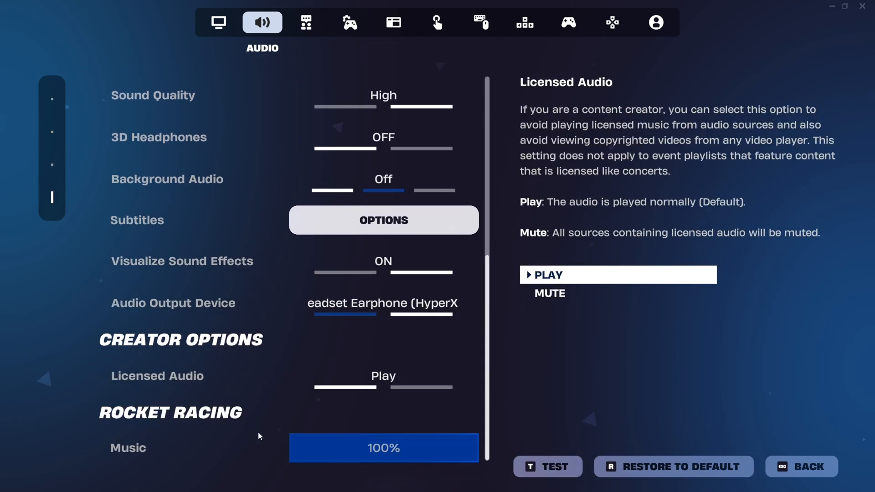
pyautogui.click(306, 22)
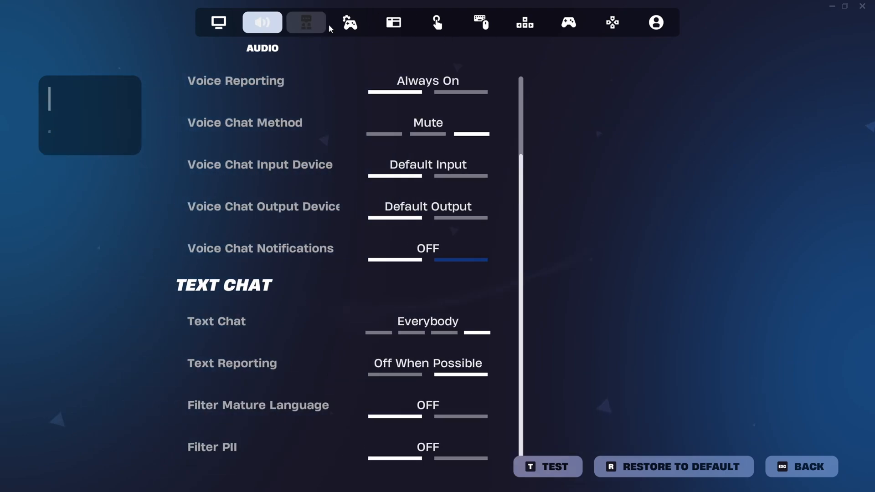
# - Review the Game tab down to the Replays and Energy Saving sections
pyautogui.click(351, 22)
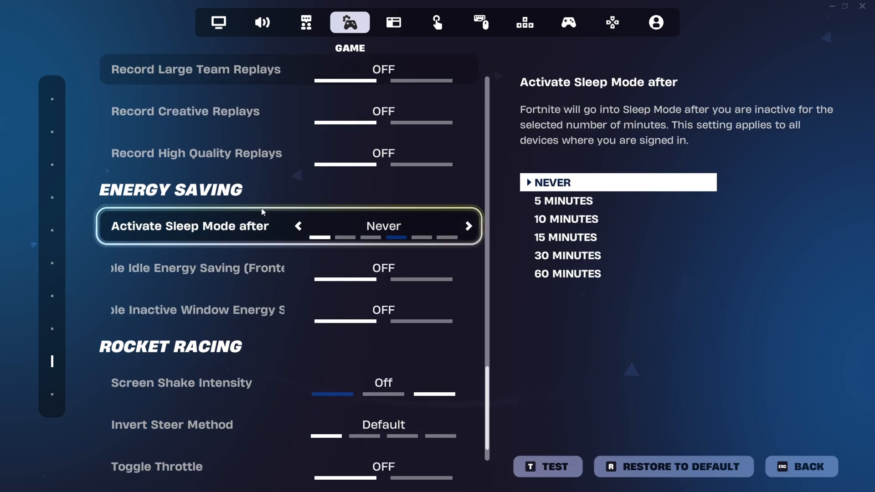
pyautogui.scroll(3)
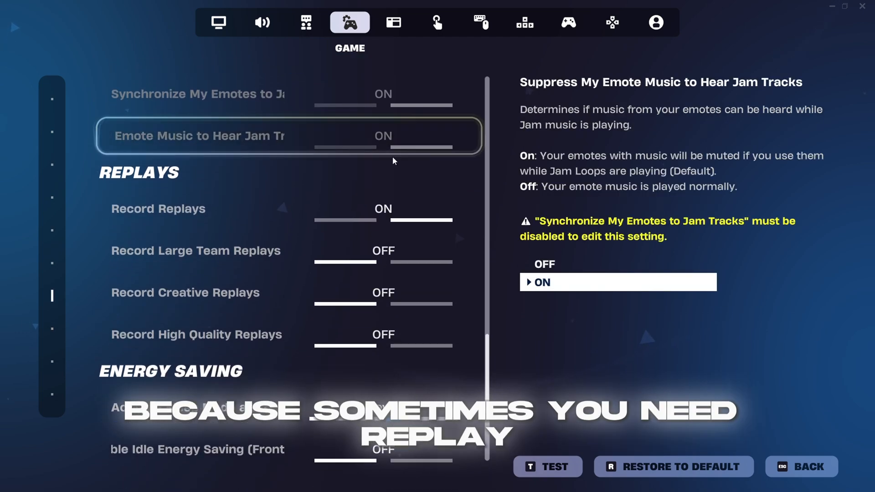
pyautogui.scroll(-3)
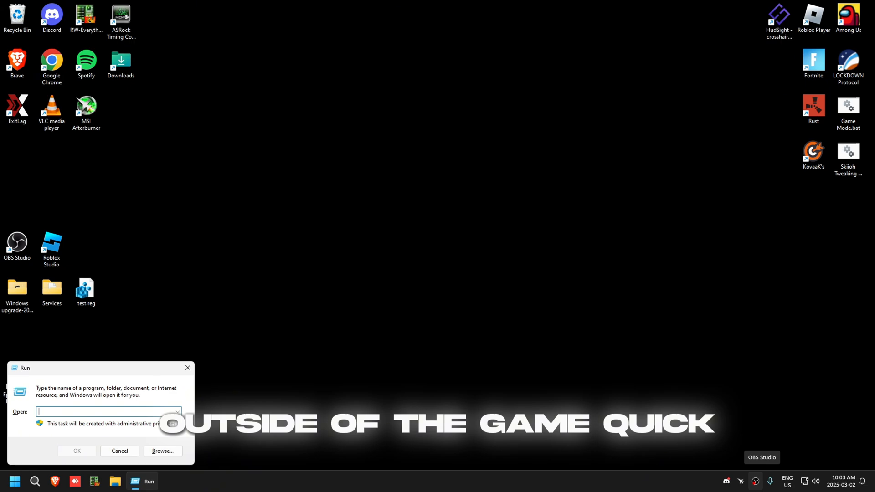
# - Run %localappdata% to reach Fortnite's WindowsClient config folder
pyautogui.write('%localappdata%')
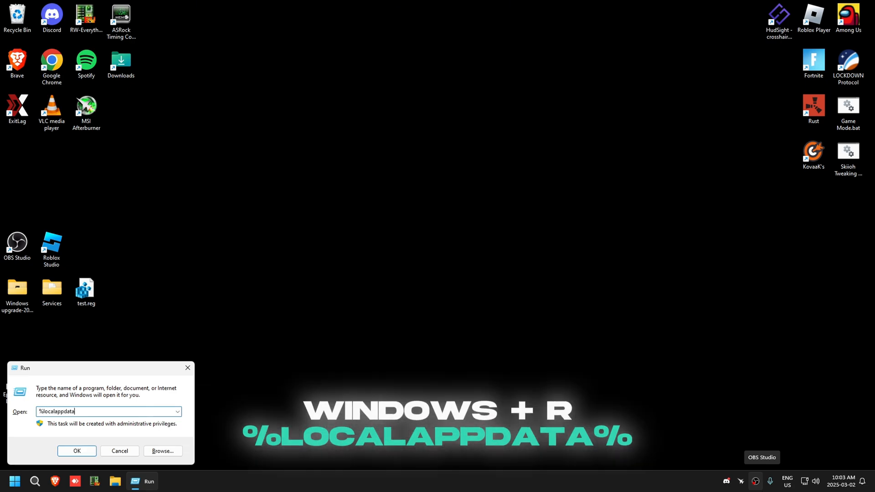
pyautogui.click(77, 452)
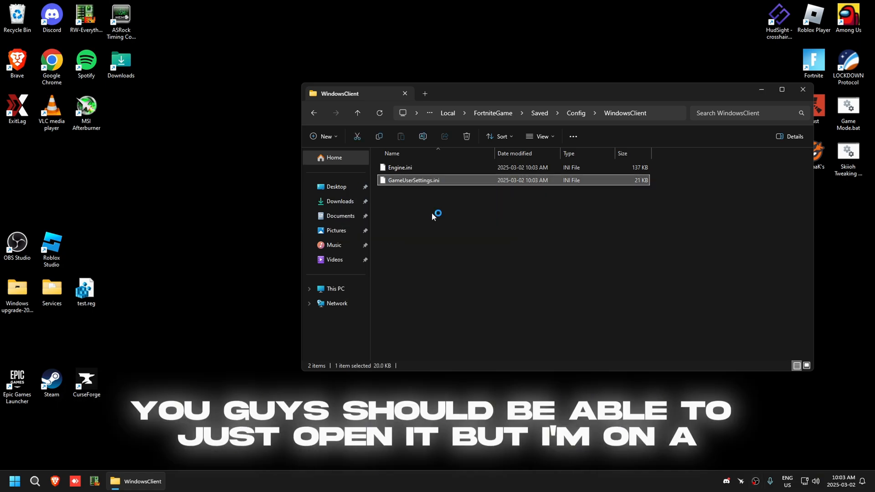
# - Open GameUserSettings.ini in Notepad++ and check bShowGrass and upscaled resolution quality values
pyautogui.doubleClick(414, 180)
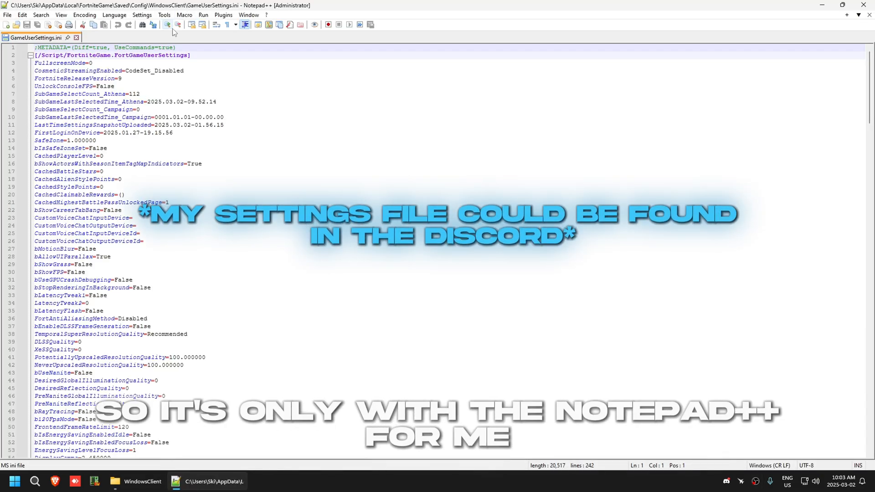
pyautogui.scroll(-3)
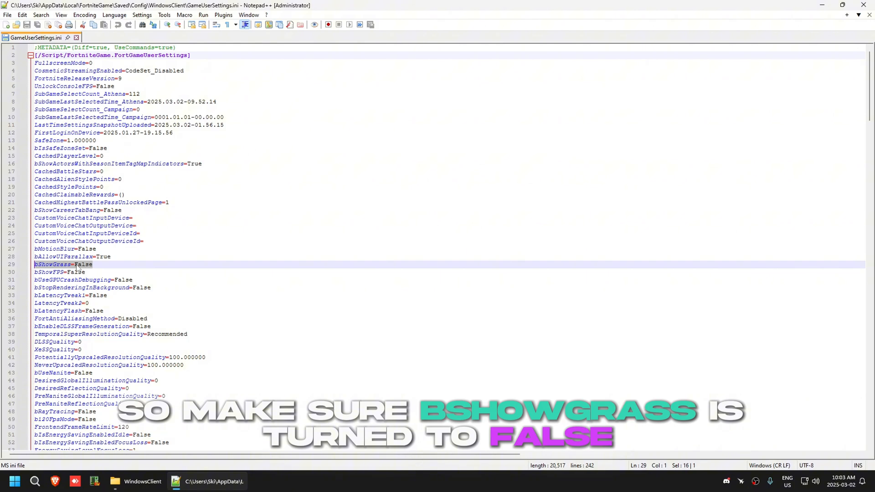
pyautogui.click(84, 249)
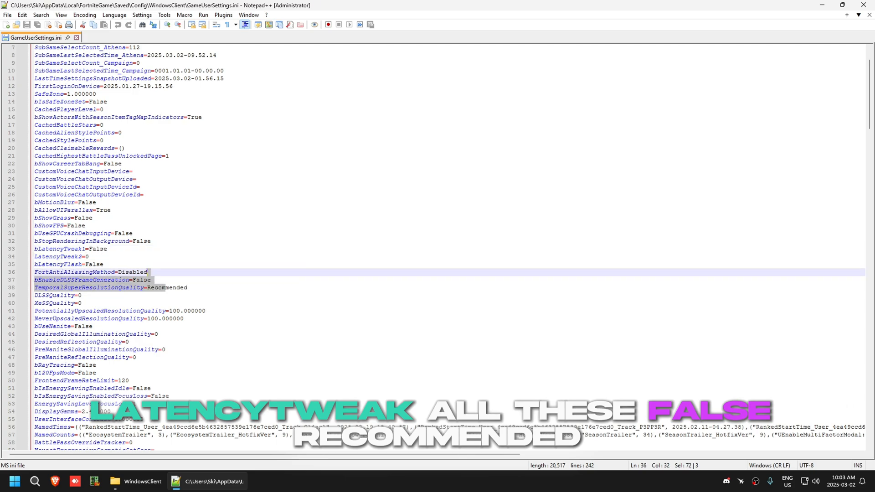
pyautogui.click(170, 311)
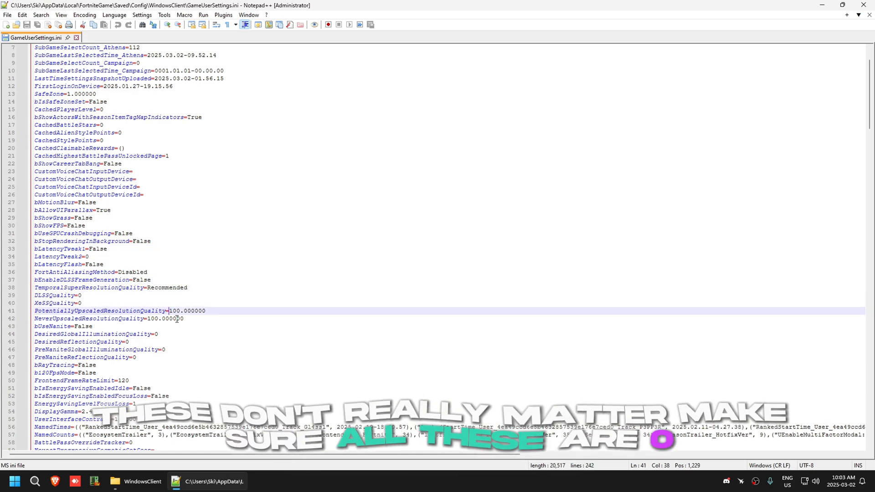
pyautogui.scroll(-3)
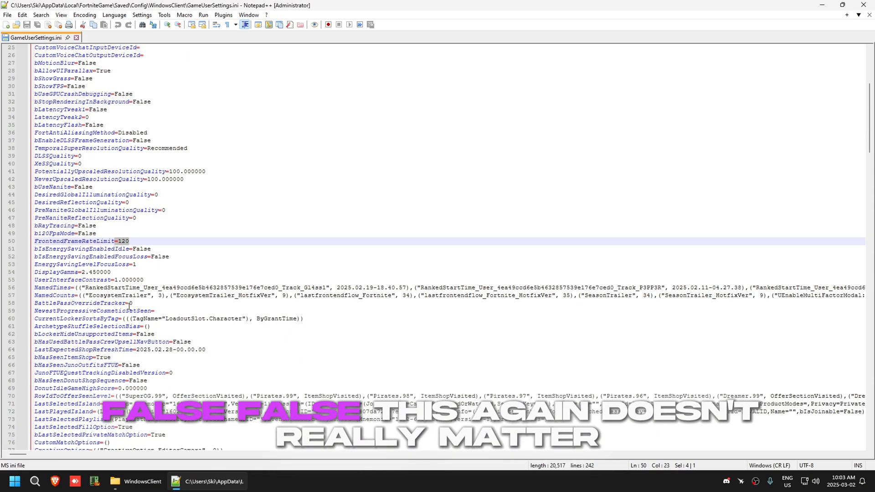
pyautogui.scroll(-3)
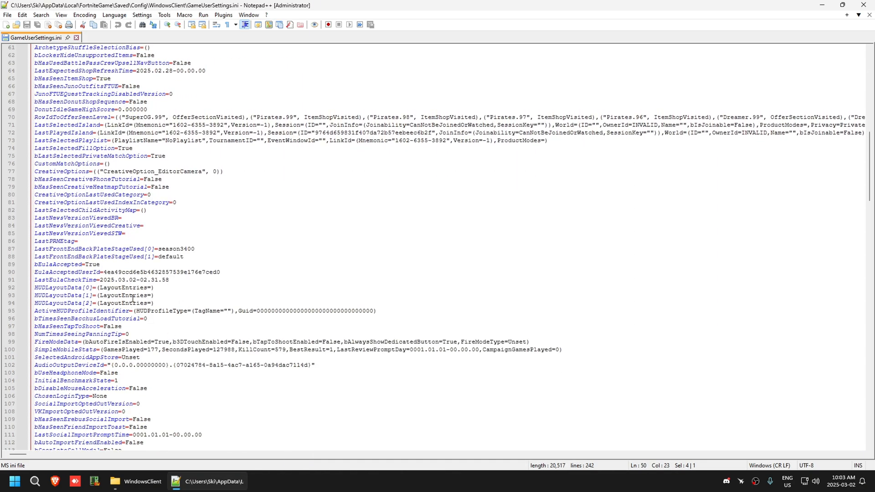
pyautogui.scroll(-3)
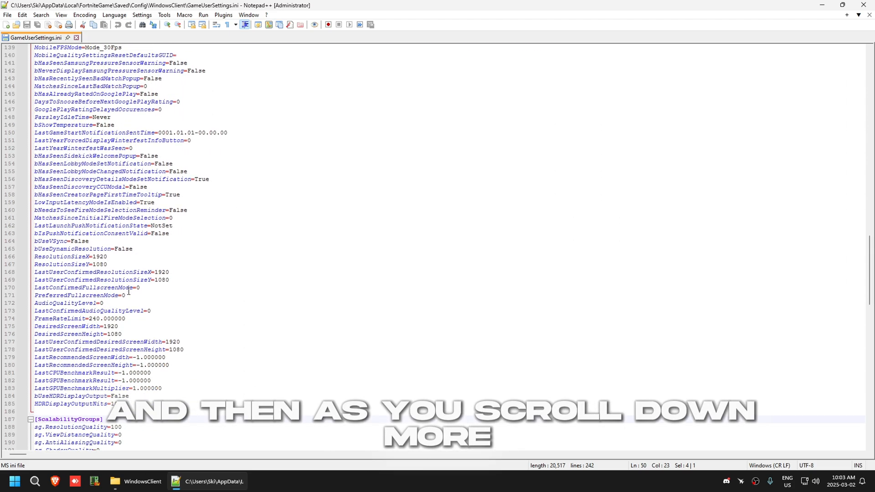
pyautogui.scroll(-3)
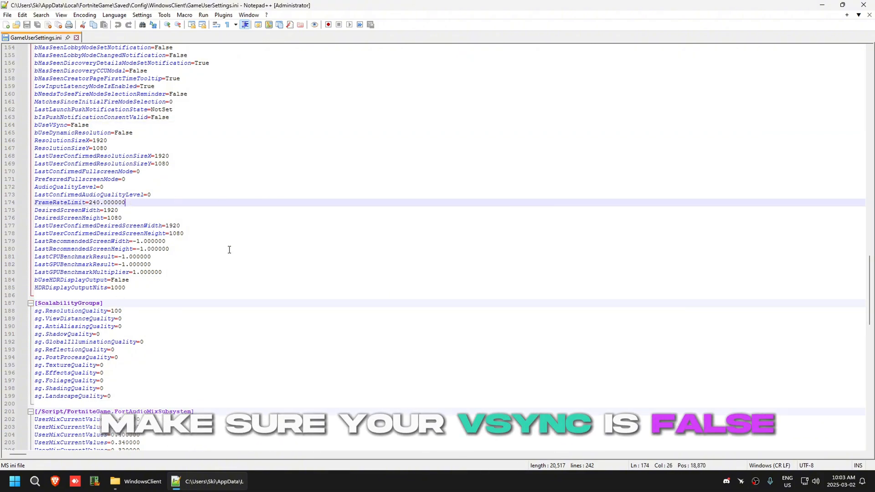
# - Edit the FrameRateLimit value of 240 to match the monitor refresh rate
pyautogui.doubleClick(93, 202)
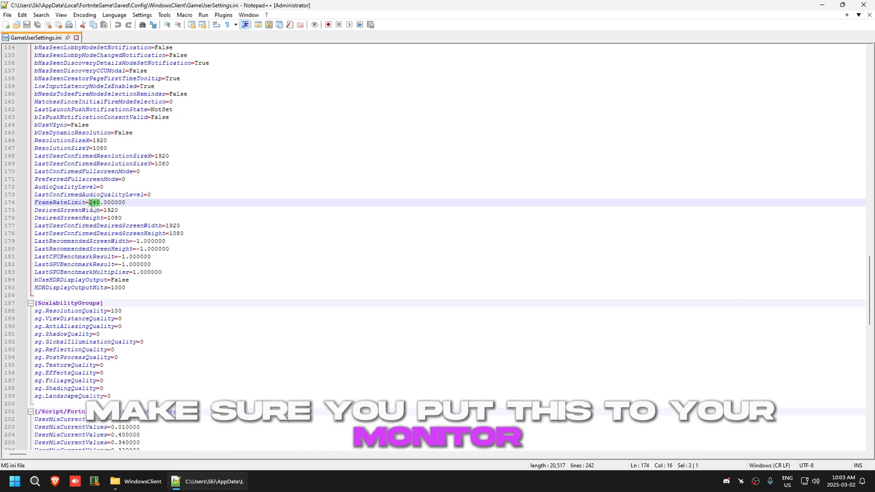
pyautogui.write('16')
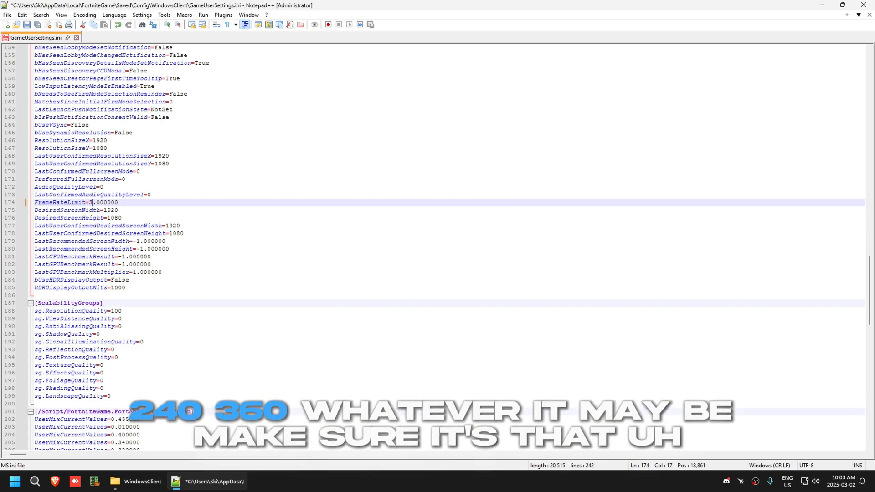
pyautogui.write('24')
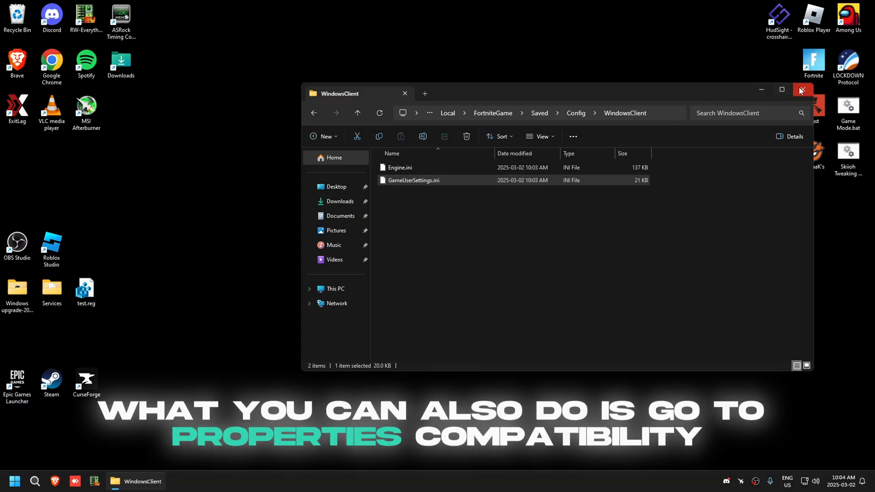
# - Close the config folder and apply the Epic Games Launcher shortcut's Compatibility settings
pyautogui.click(803, 90)
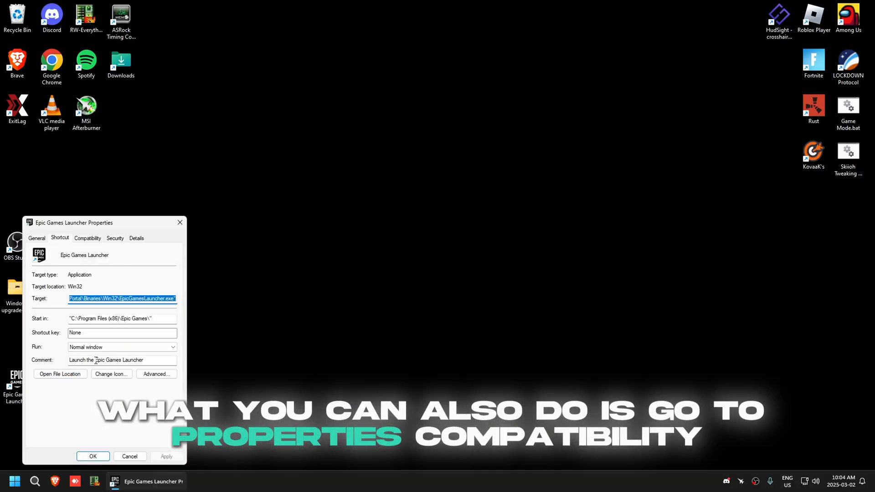
pyautogui.click(88, 238)
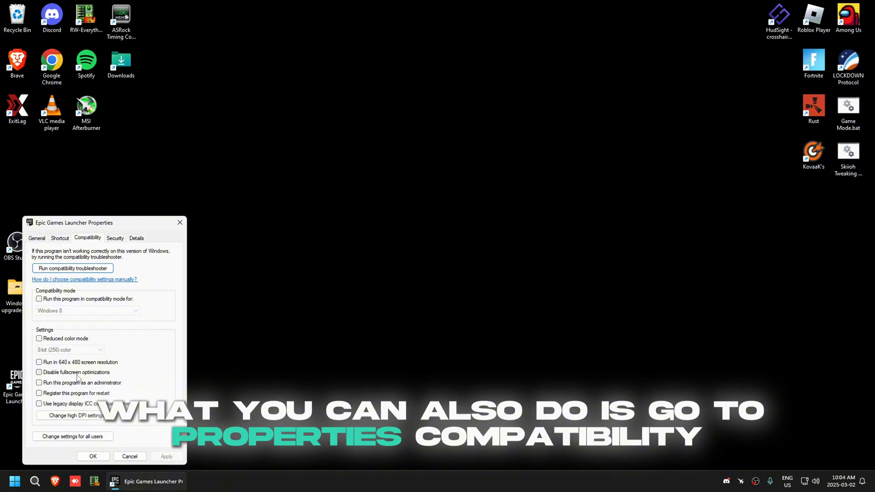
pyautogui.click(74, 415)
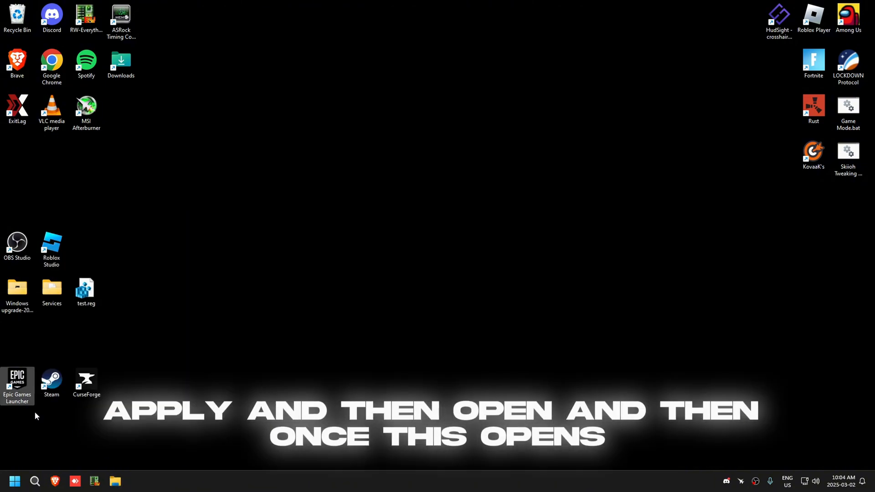
# - Launch Epic Games Launcher and scroll its settings down to Throttle Downloads enabled
pyautogui.doubleClick(17, 382)
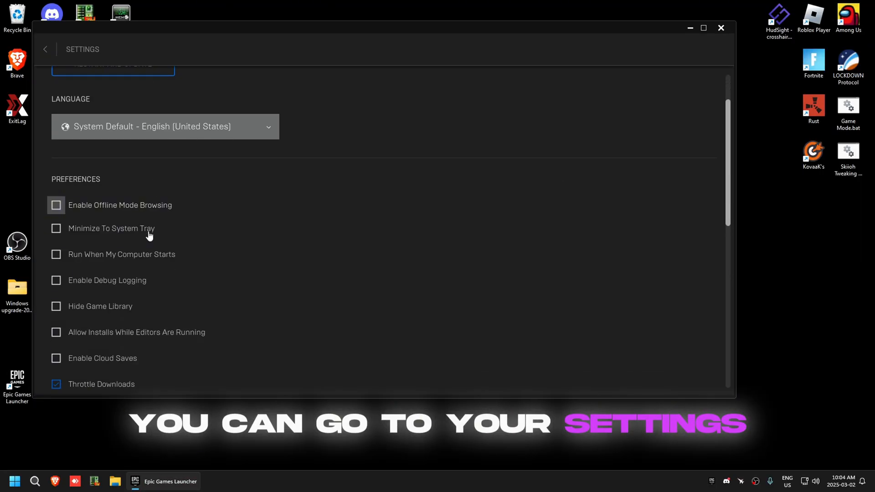
pyautogui.scroll(-3)
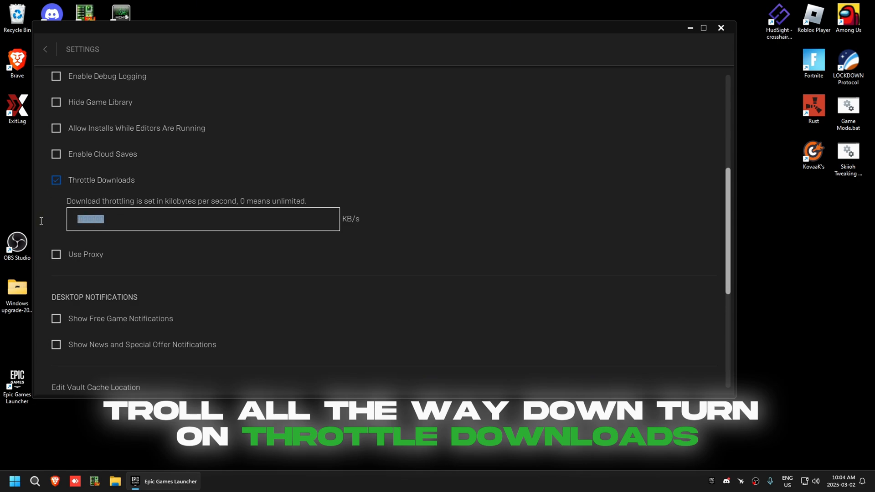
pyautogui.scroll(-3)
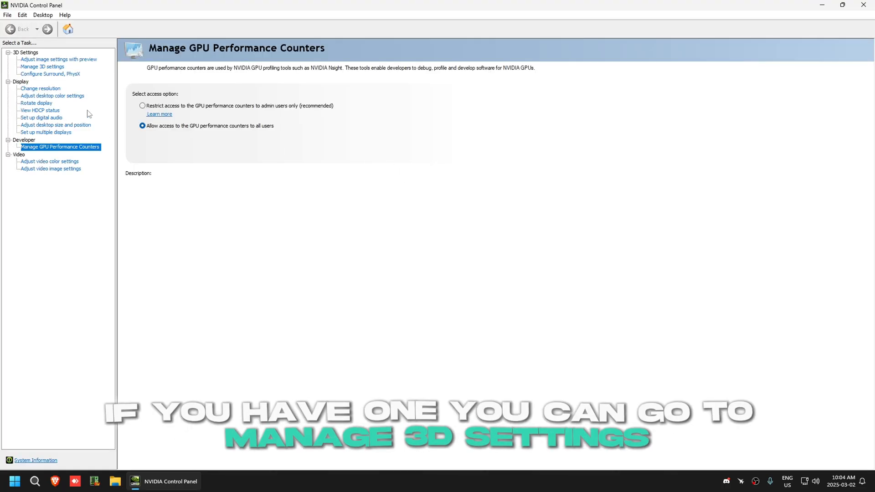
# - In Program Settings, set Image Sharpening to Off for the Fortnite profile and confirm
pyautogui.click(42, 66)
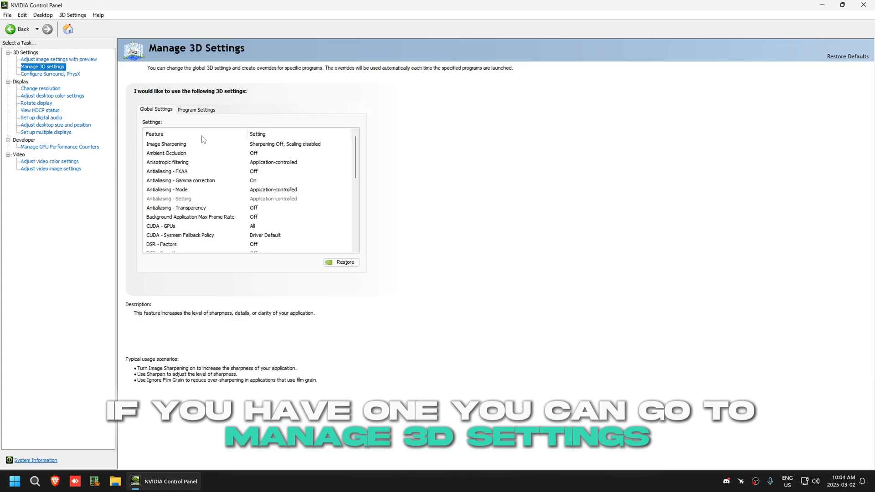
pyautogui.click(196, 110)
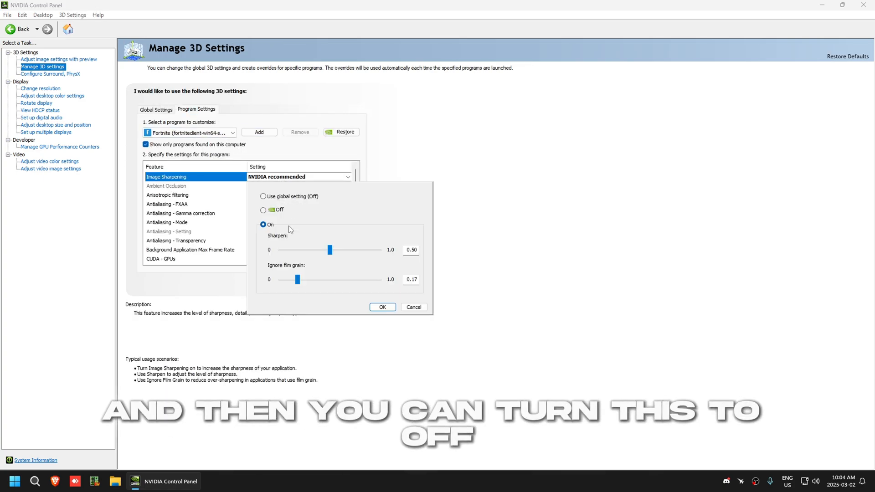
pyautogui.click(382, 307)
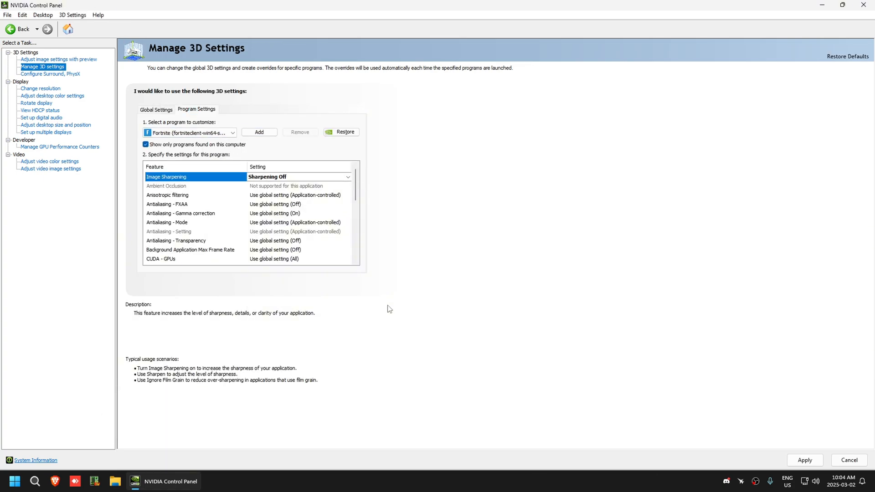
pyautogui.click(258, 133)
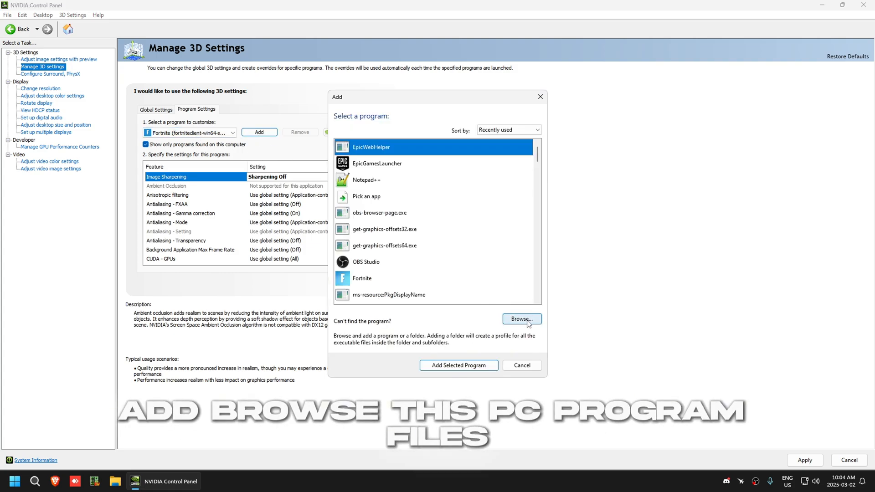
pyautogui.click(521, 320)
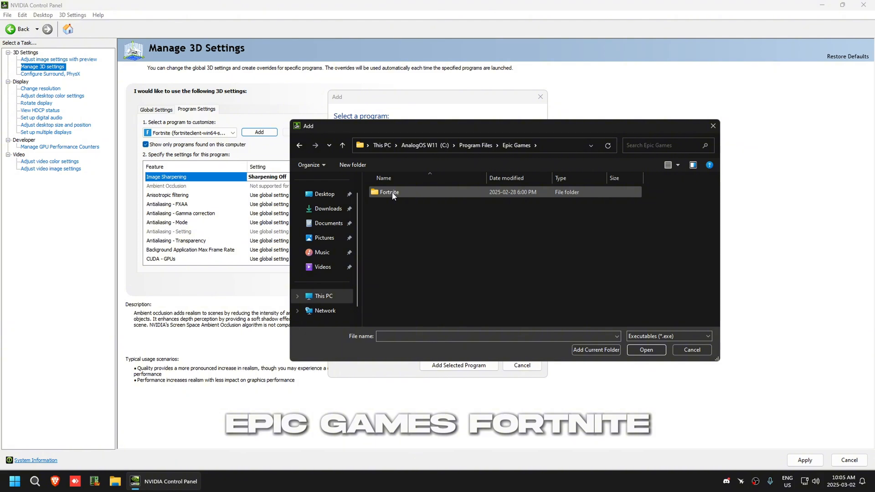
pyautogui.doubleClick(390, 192)
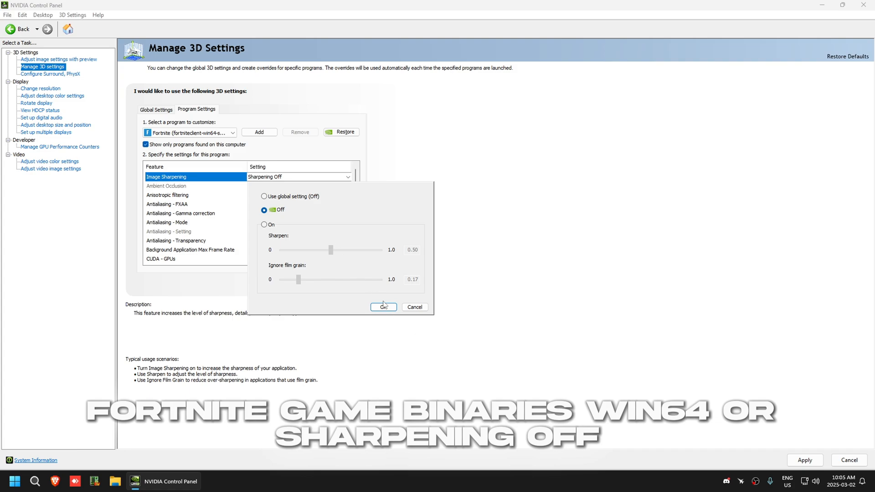
pyautogui.click(383, 307)
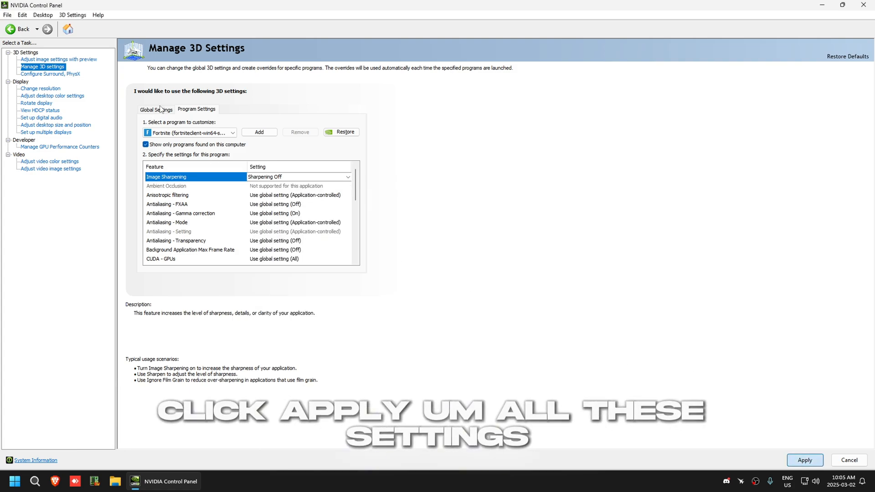
# - Review the Global Settings list in Manage 3D Settings
pyautogui.click(156, 108)
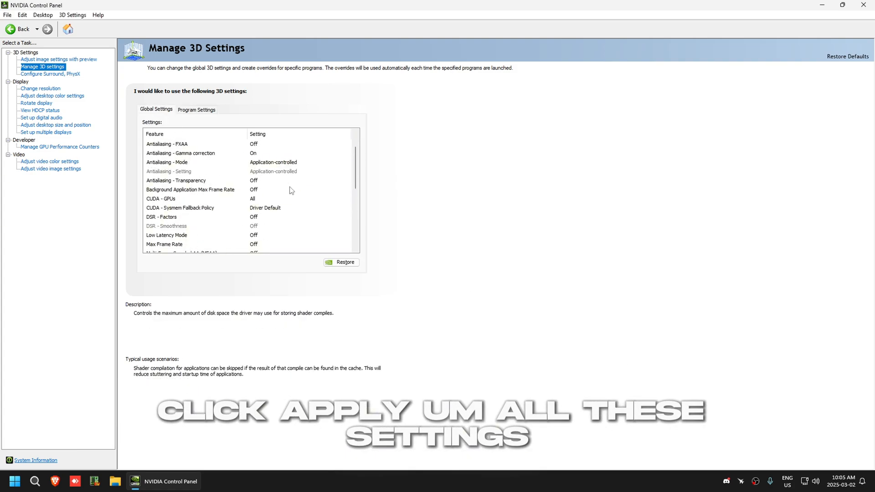
pyautogui.scroll(-3)
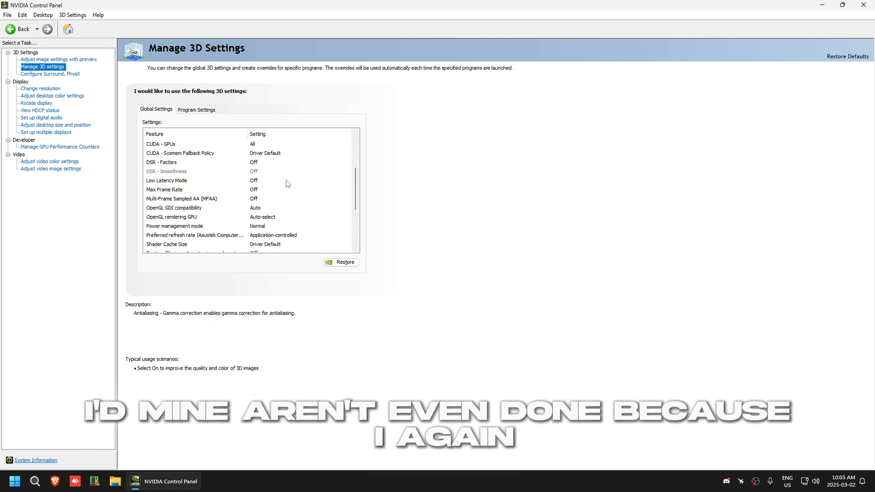
pyautogui.scroll(-3)
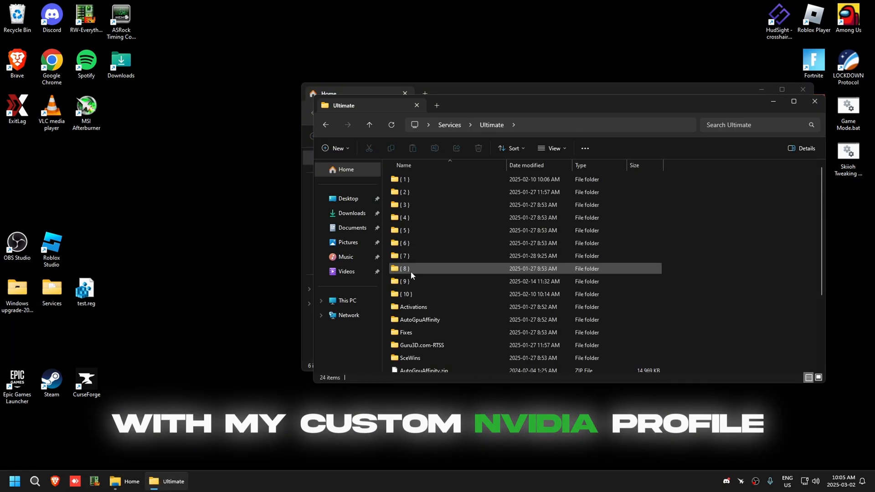
# - Run ModdedNVPI.exe to import Nipple2.nip, confirm success, check 3D settings and close
pyautogui.doubleClick(403, 282)
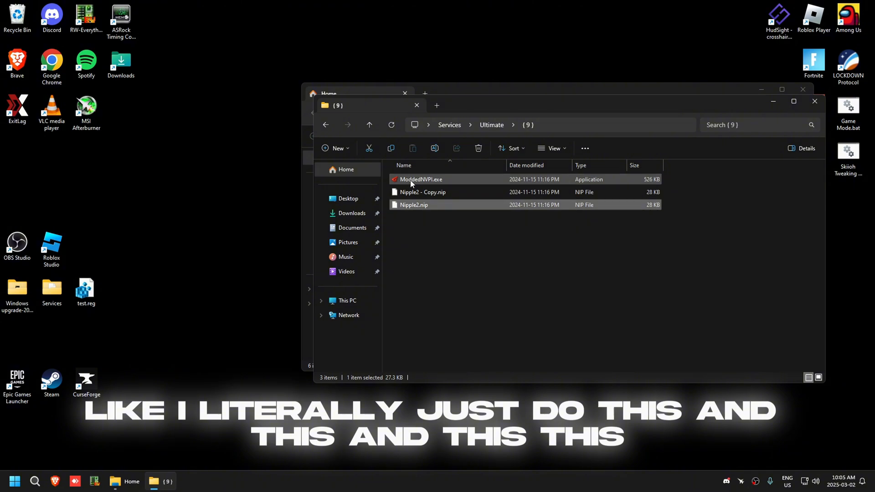
pyautogui.click(416, 105)
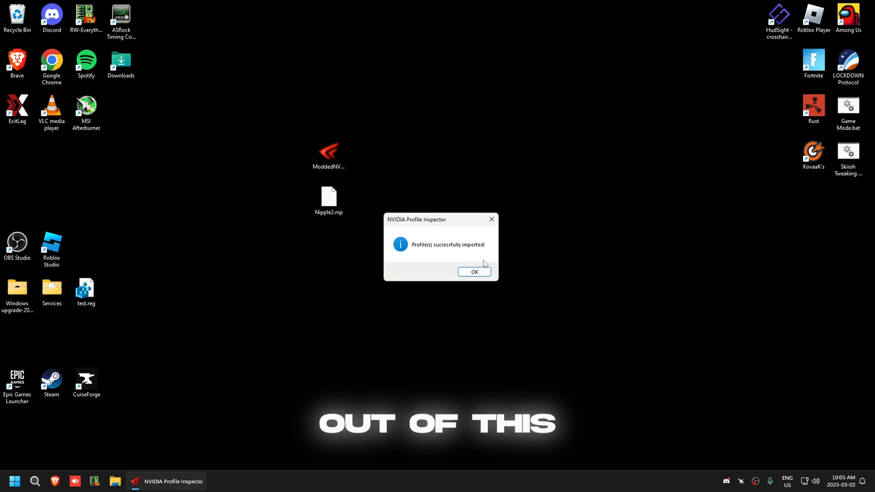
pyautogui.click(474, 272)
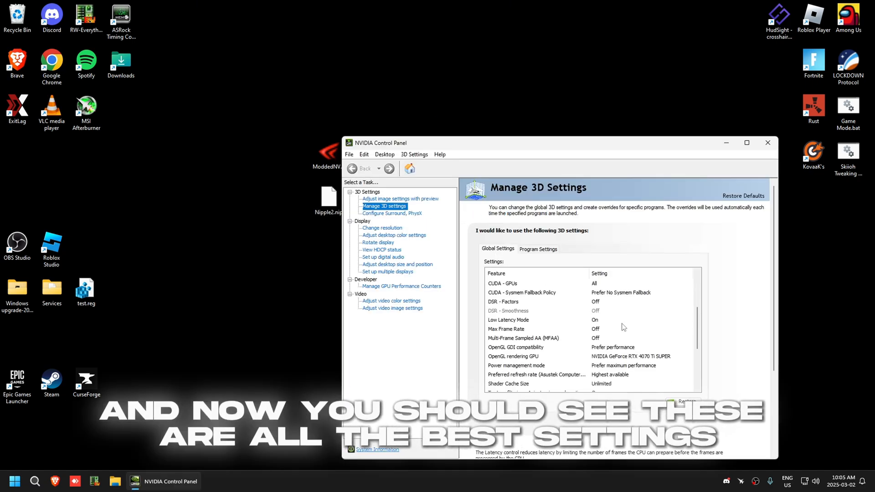
pyautogui.click(538, 248)
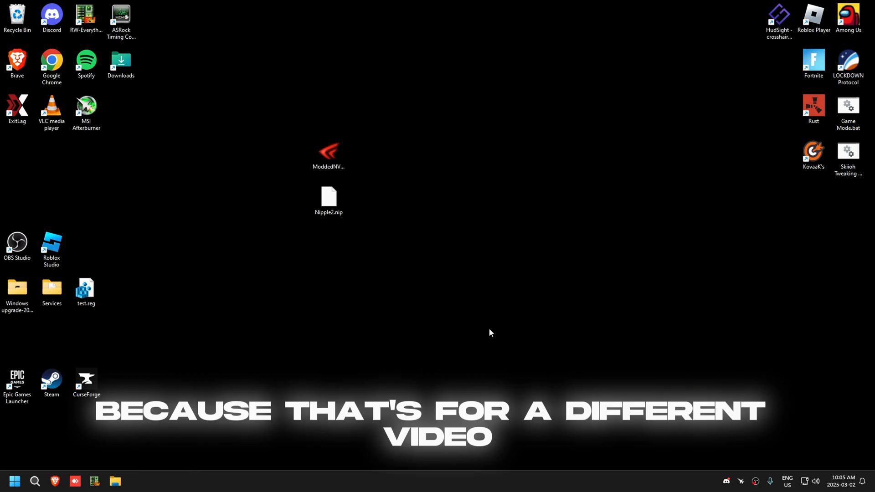
# - Open Ultimate > {9} holding the profile files, then close File Explorer
pyautogui.doubleClick(51, 290)
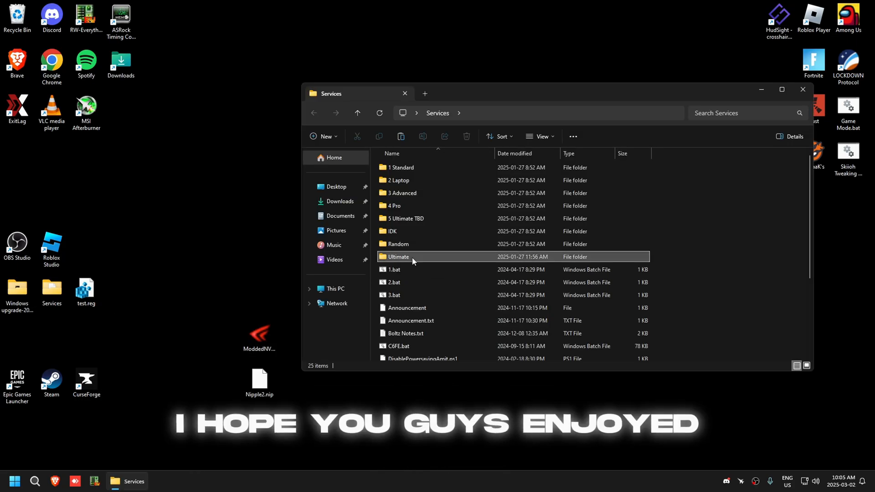
pyautogui.doubleClick(397, 256)
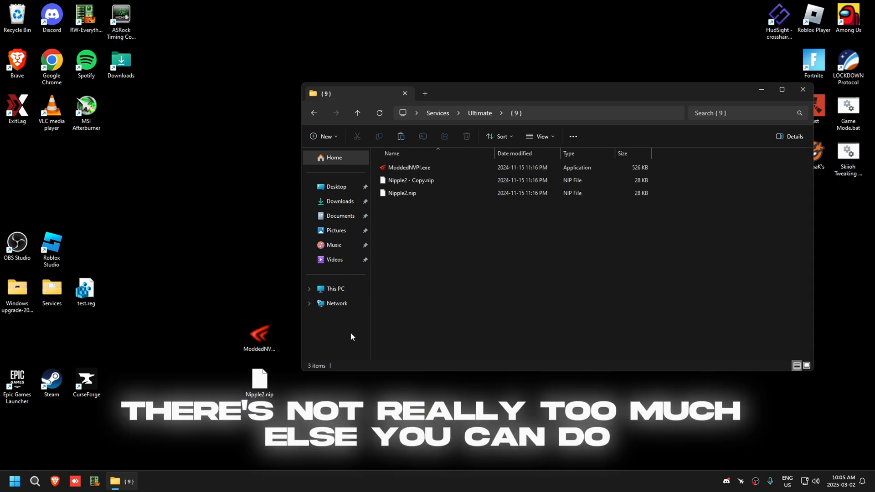
pyautogui.moveTo(404, 93)
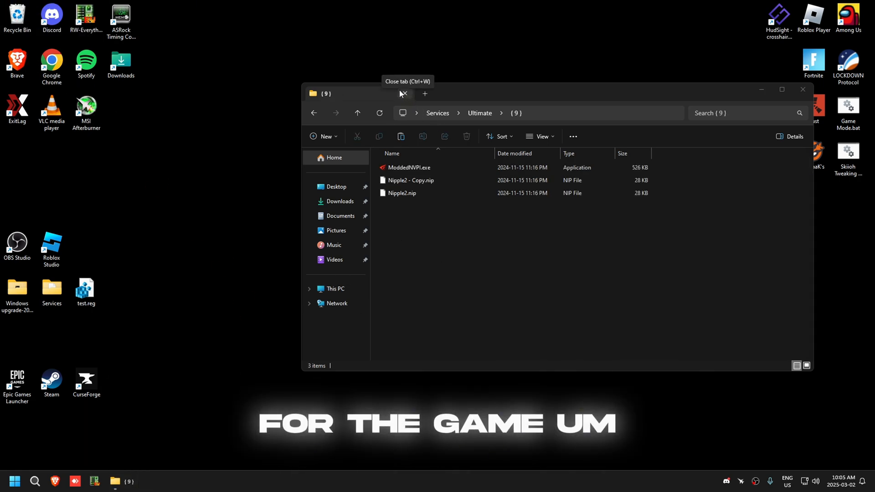
pyautogui.click(134, 481)
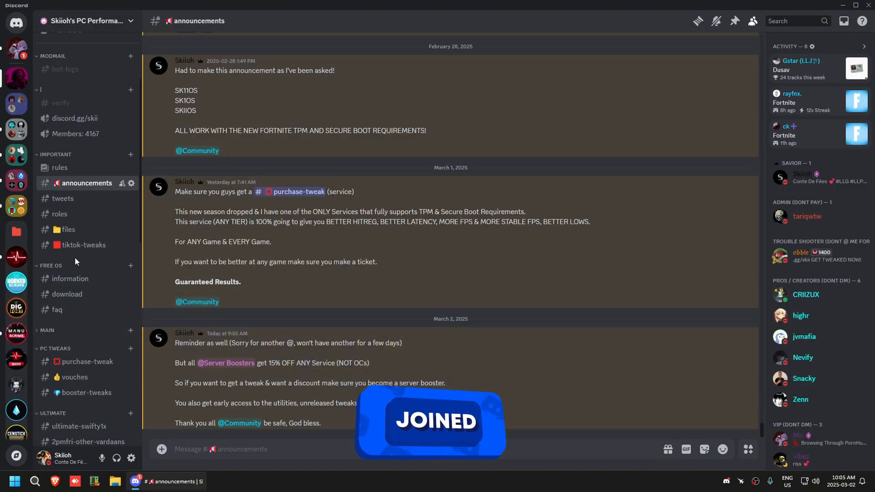
# - Browse the #purchase-tweak channel and follow its Tweaking Information docs.google.com link
pyautogui.click(86, 362)
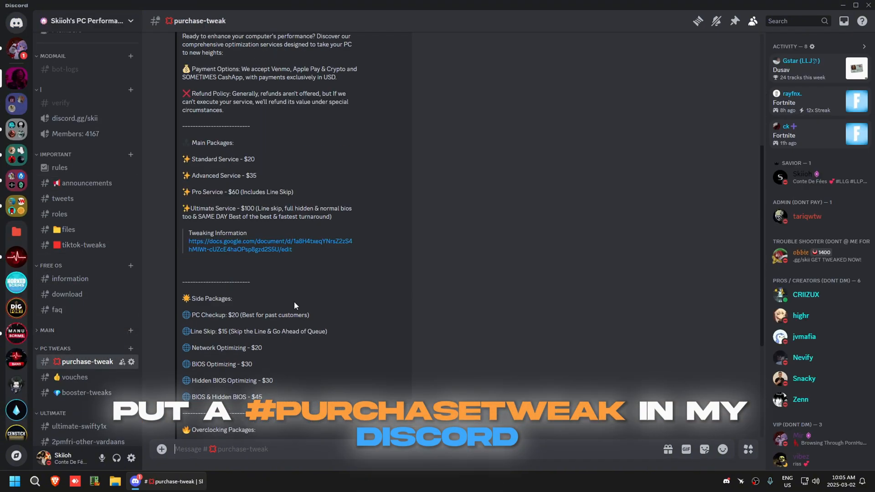
pyautogui.scroll(-3)
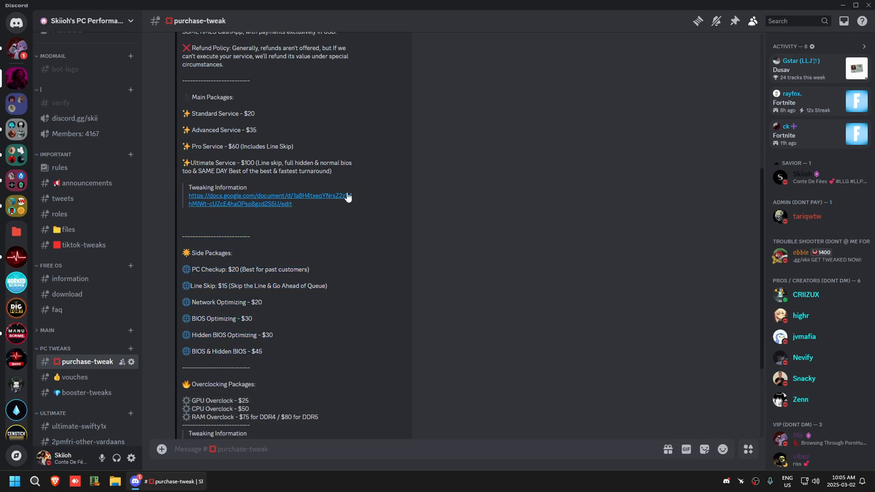
pyautogui.click(268, 195)
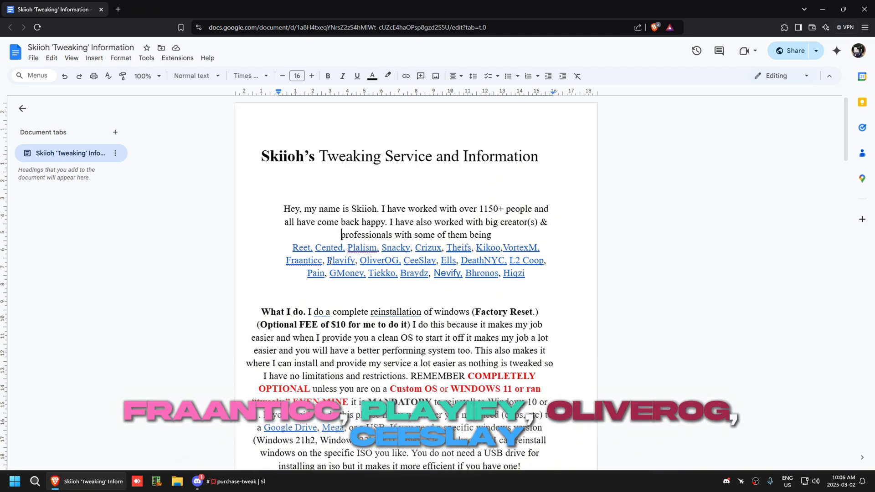
pyautogui.moveTo(441, 303)
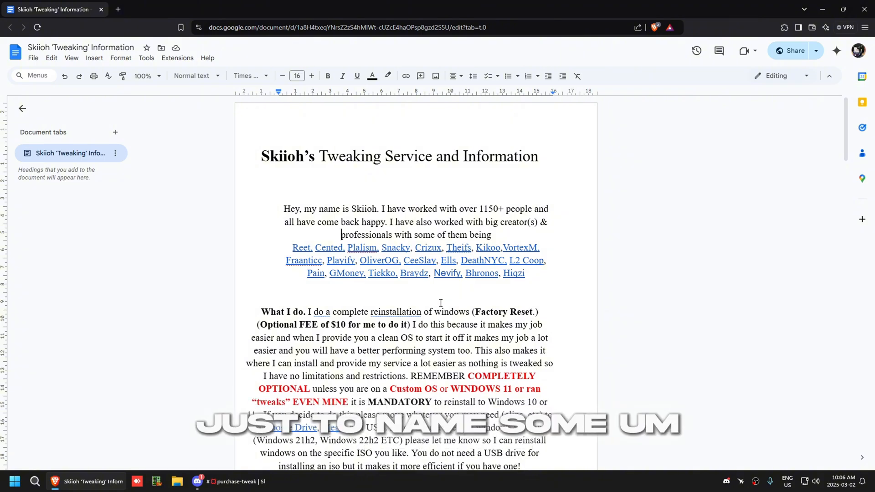
pyautogui.scroll(-3)
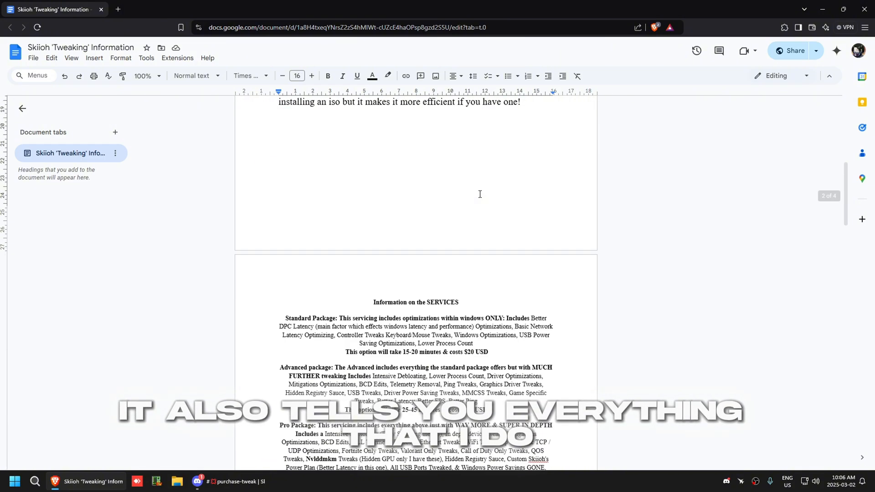
pyautogui.scroll(-3)
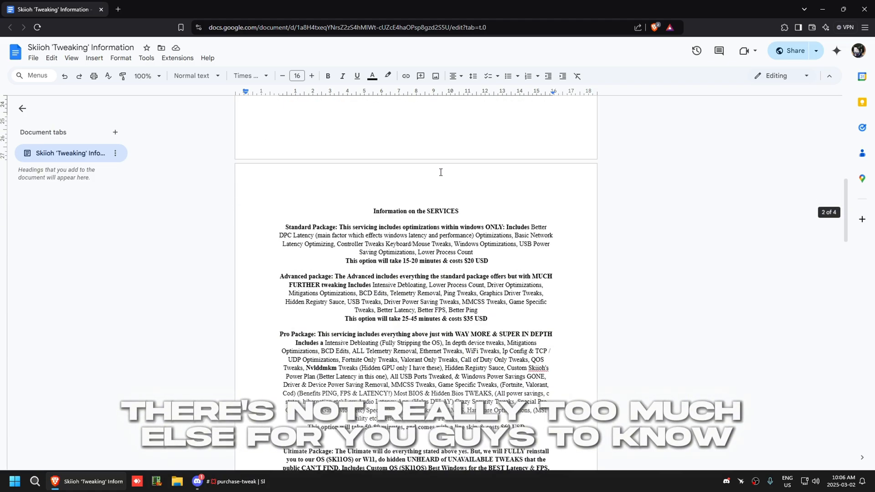
pyautogui.scroll(-3)
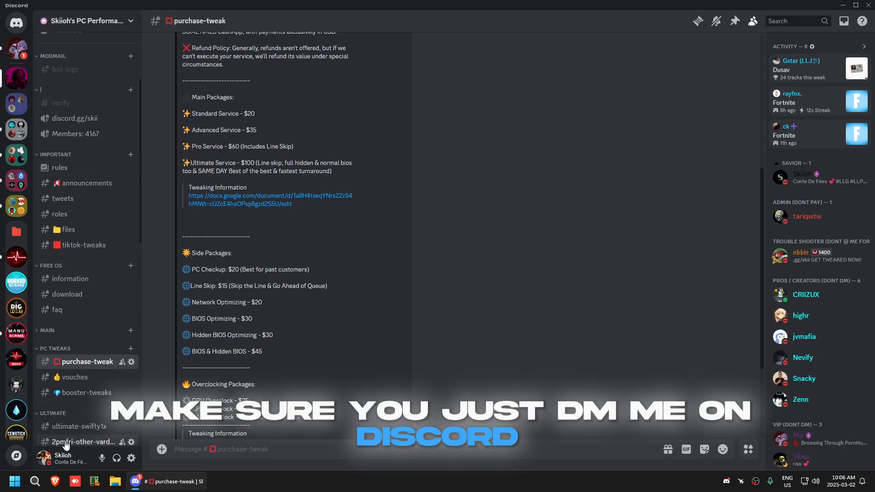
# - Show the server's purchase-tweak price list, then switch to OBS Studio from the taskbar
pyautogui.click(63, 459)
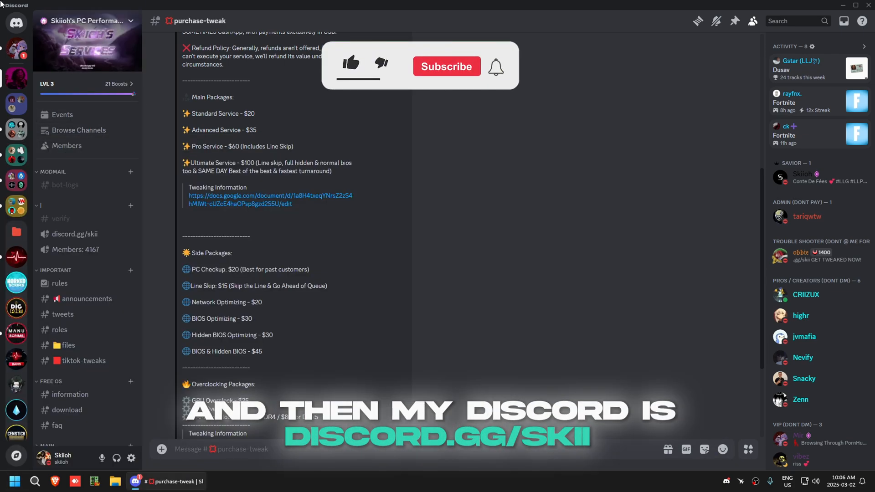
pyautogui.click(16, 308)
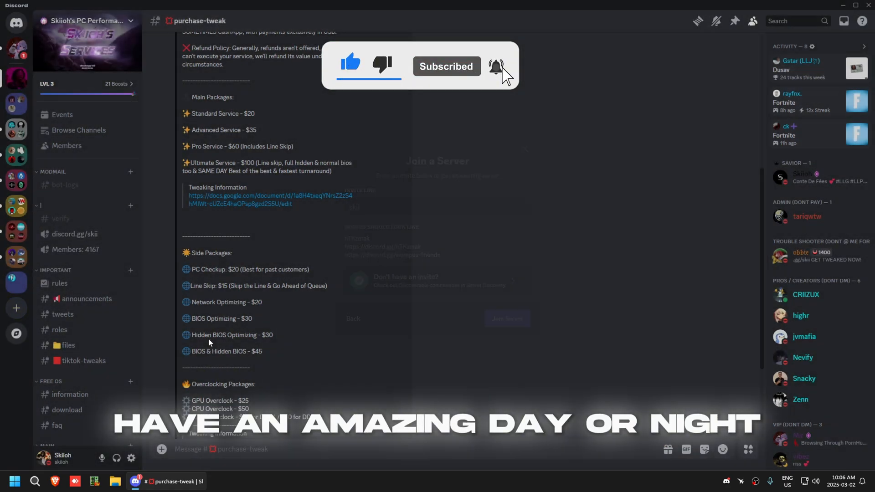
pyautogui.click(248, 481)
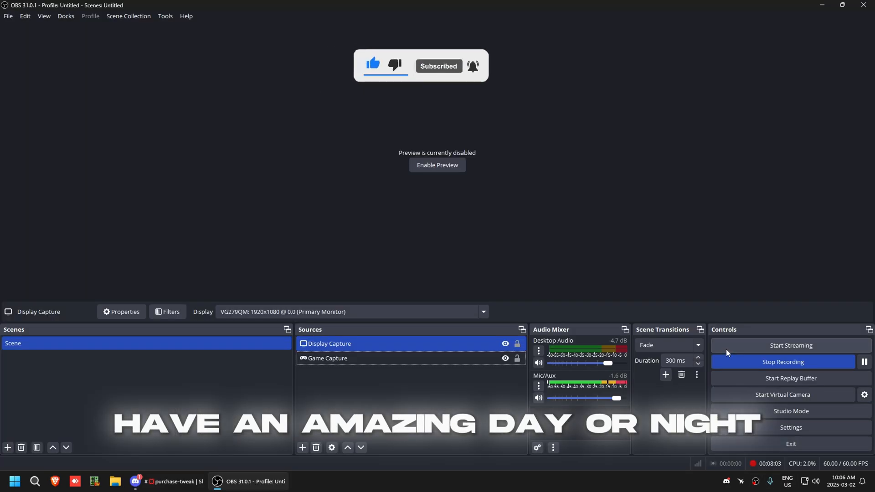